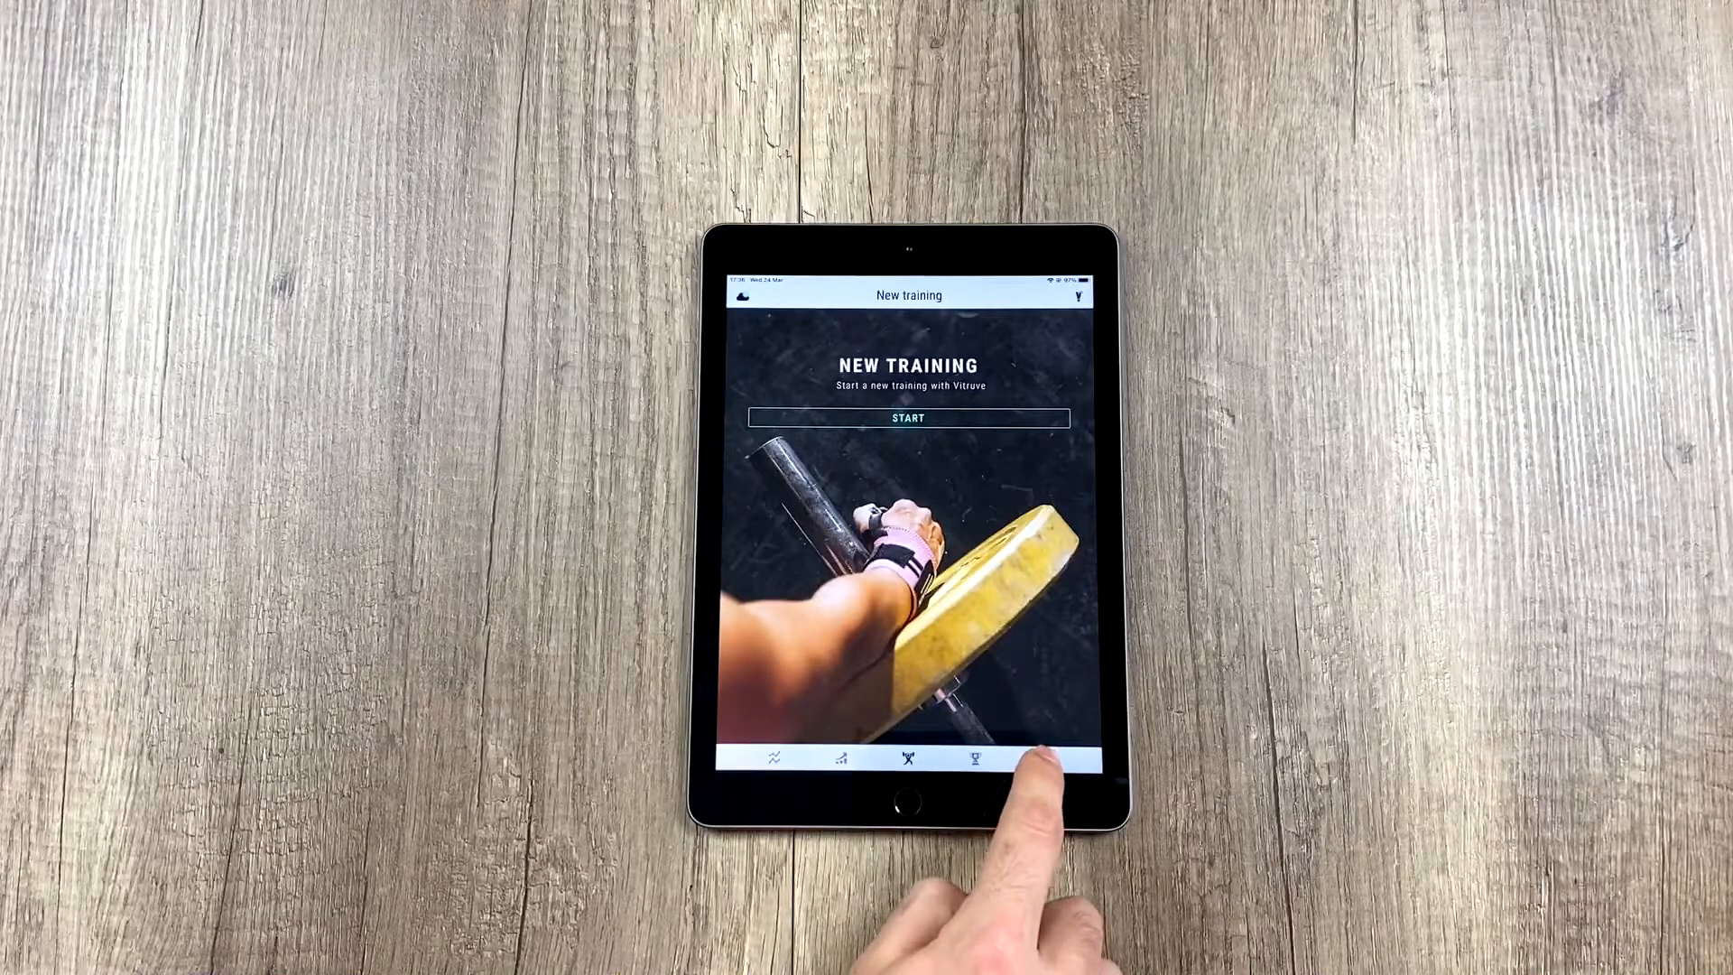
# Show the Management area's General Settings with organization, subscription and measurement units
pyautogui.click(1040, 758)
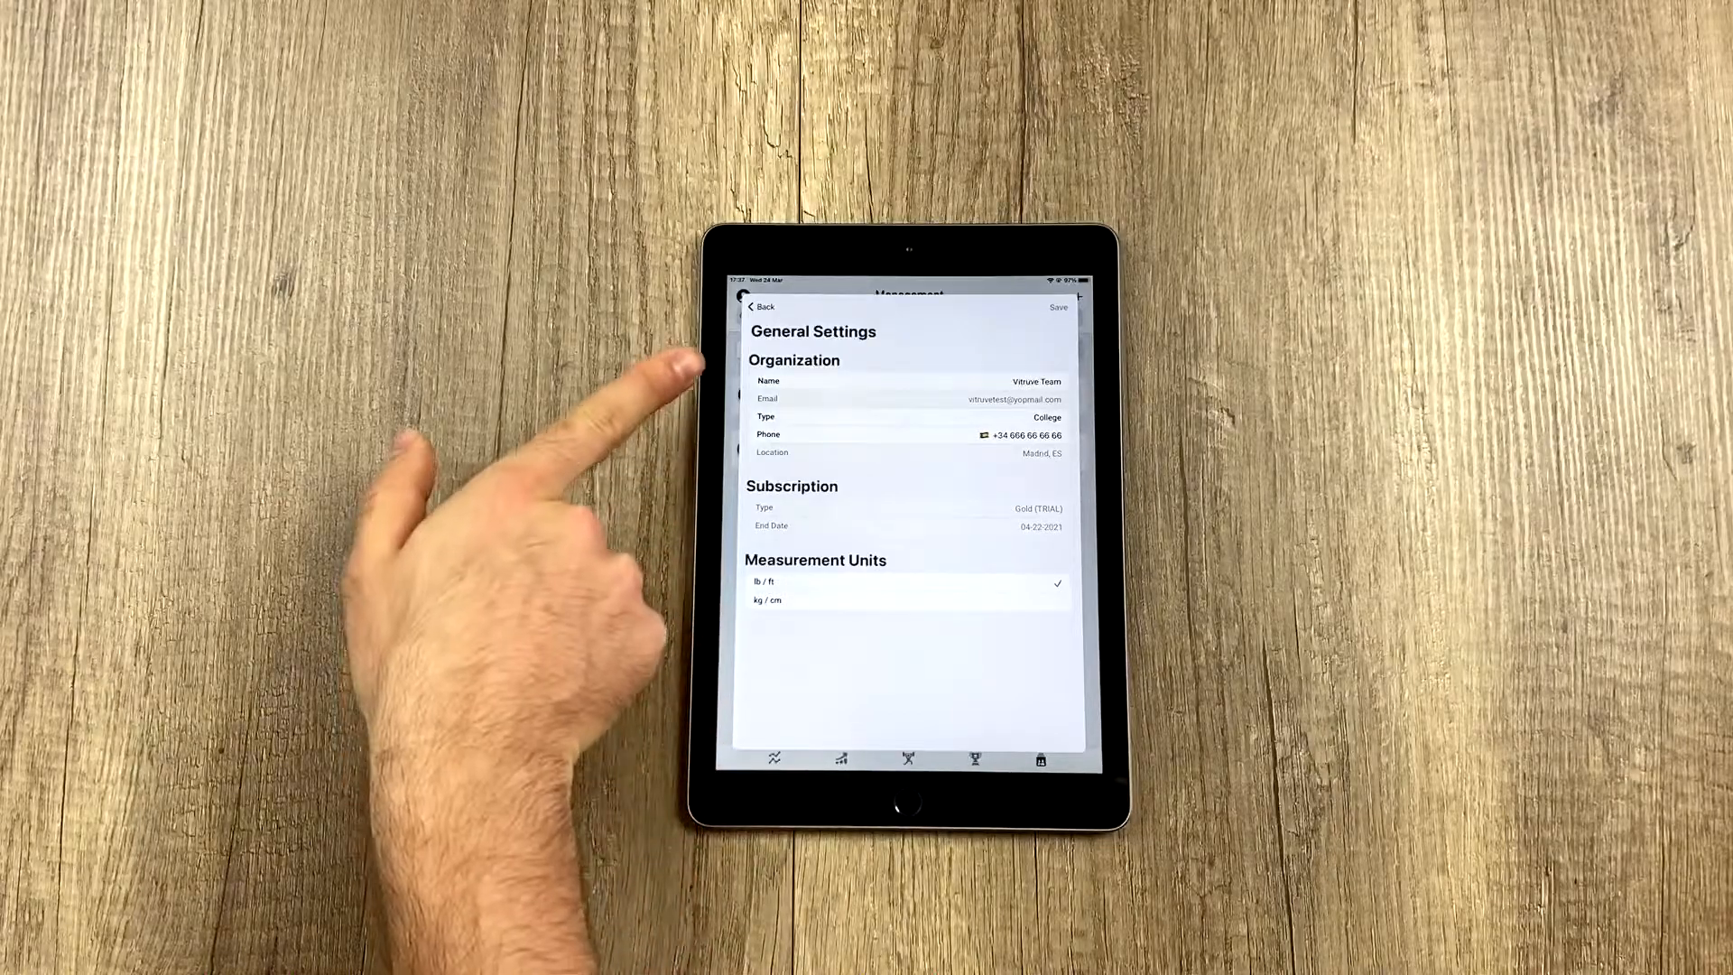
pyautogui.moveTo(708, 443)
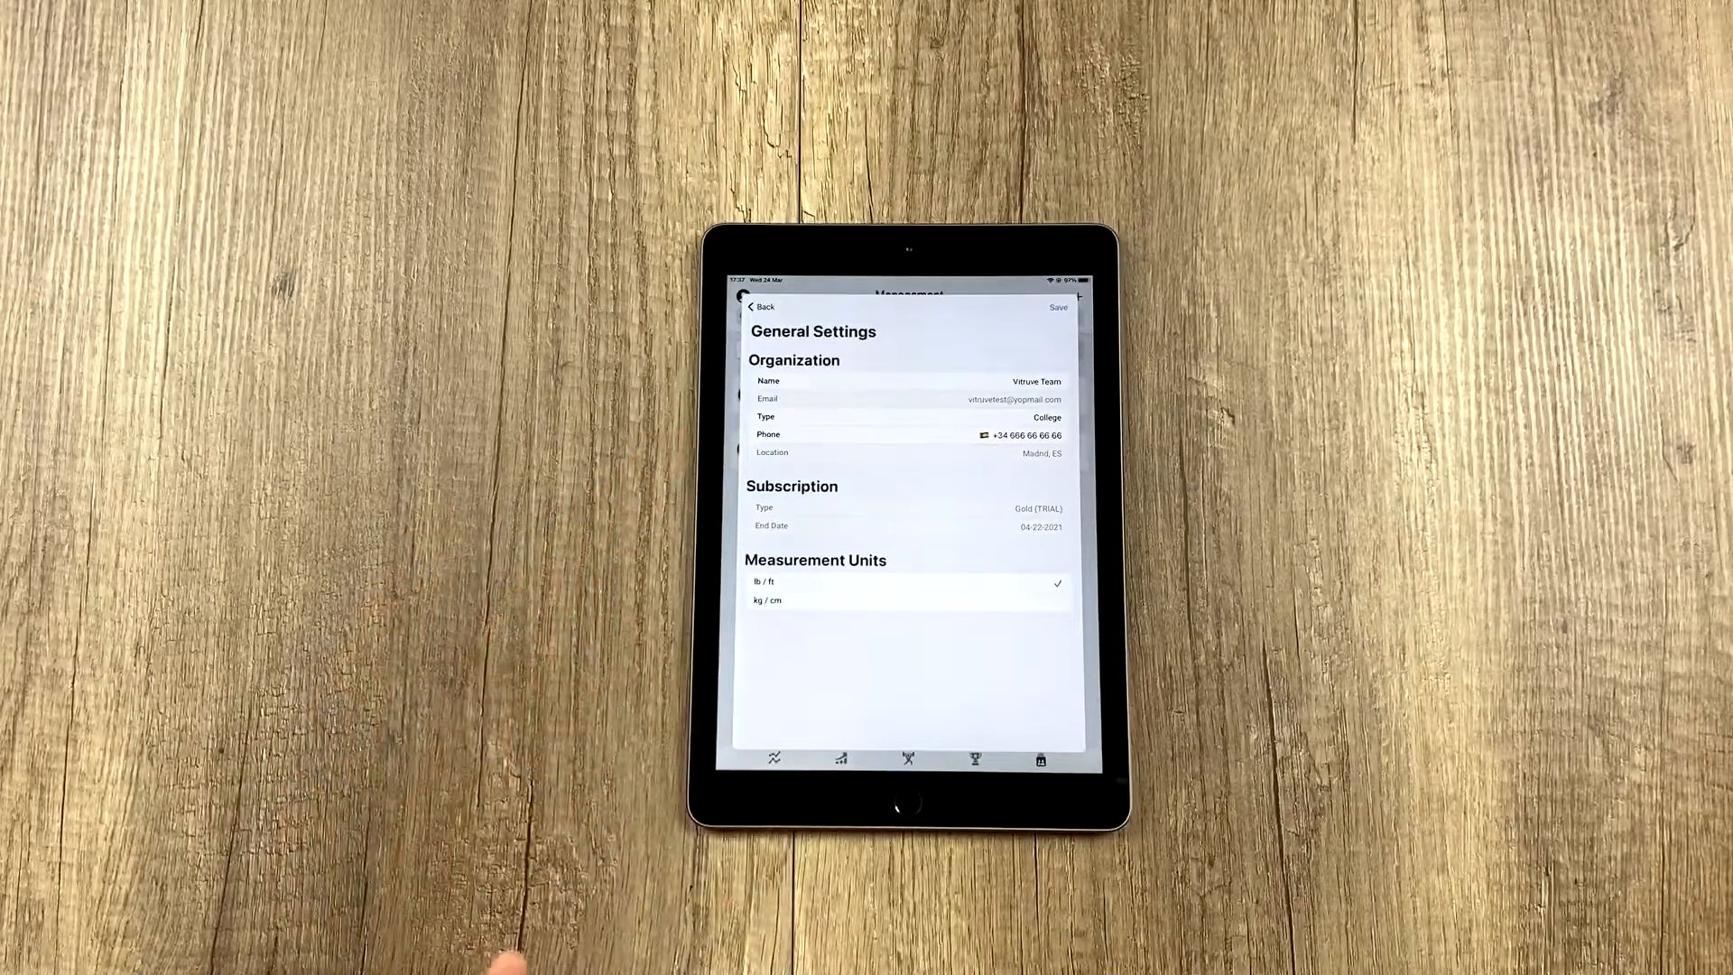
pyautogui.moveTo(663, 509)
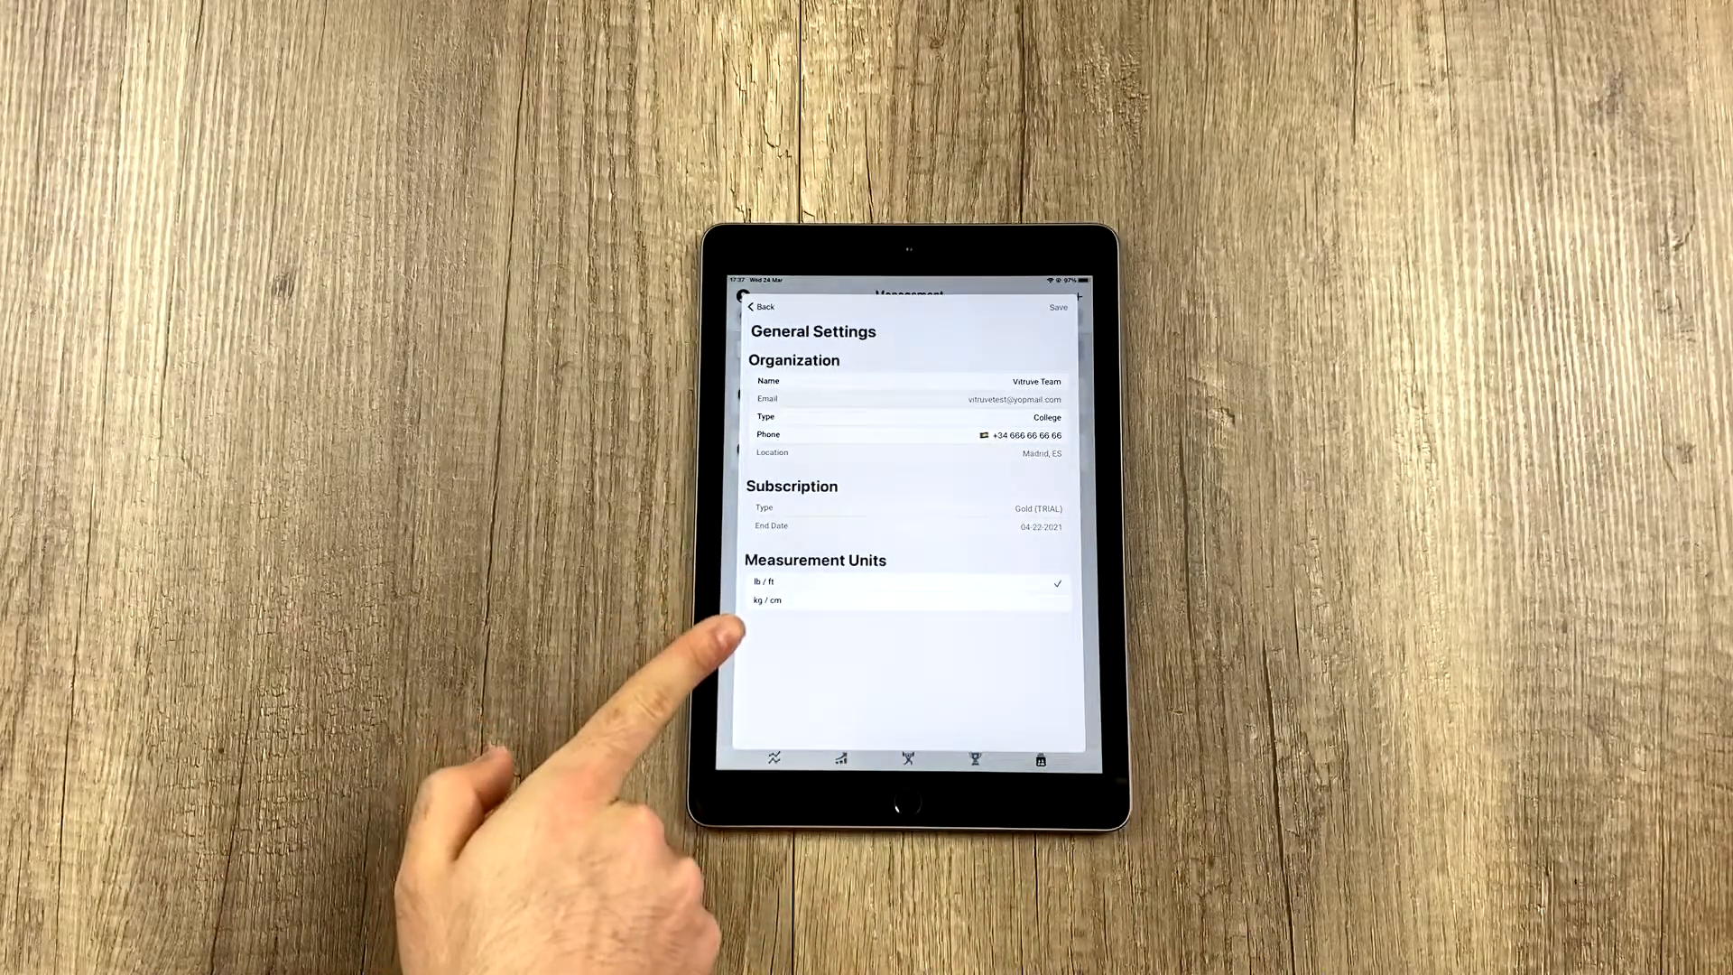
# Return from General Settings to the Coach account panel with profile and log-out option
pyautogui.click(767, 599)
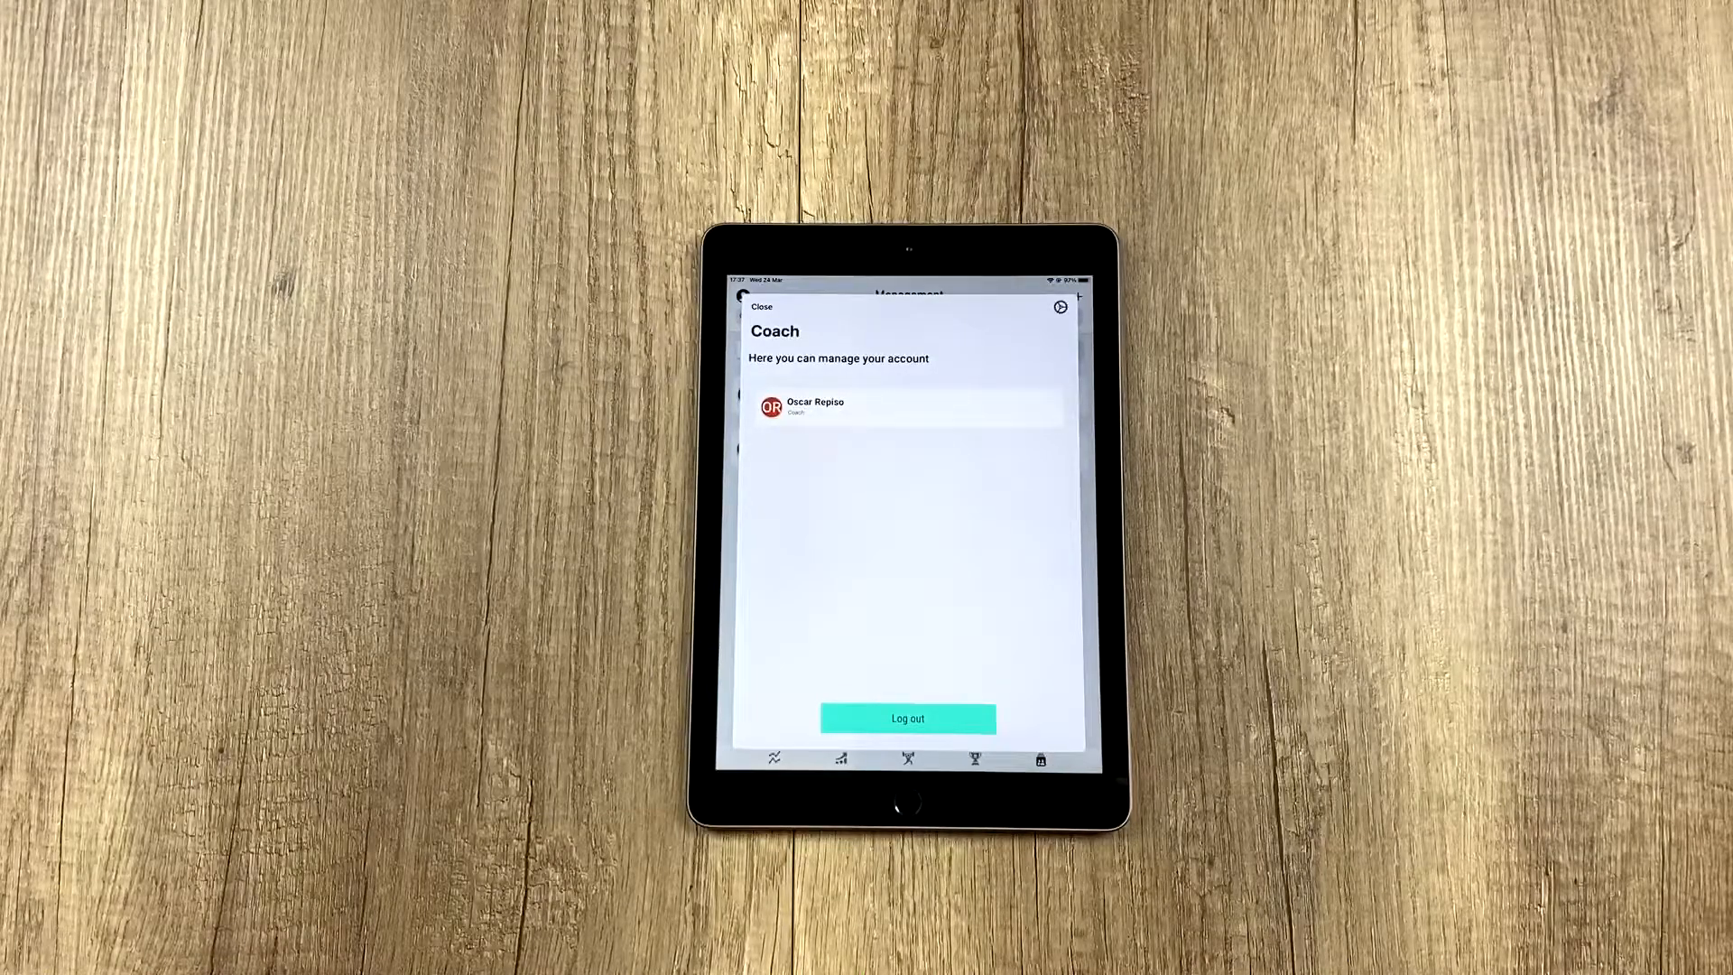
# Start replacing the coach profile picture, choosing Gallery as the image source
pyautogui.click(907, 408)
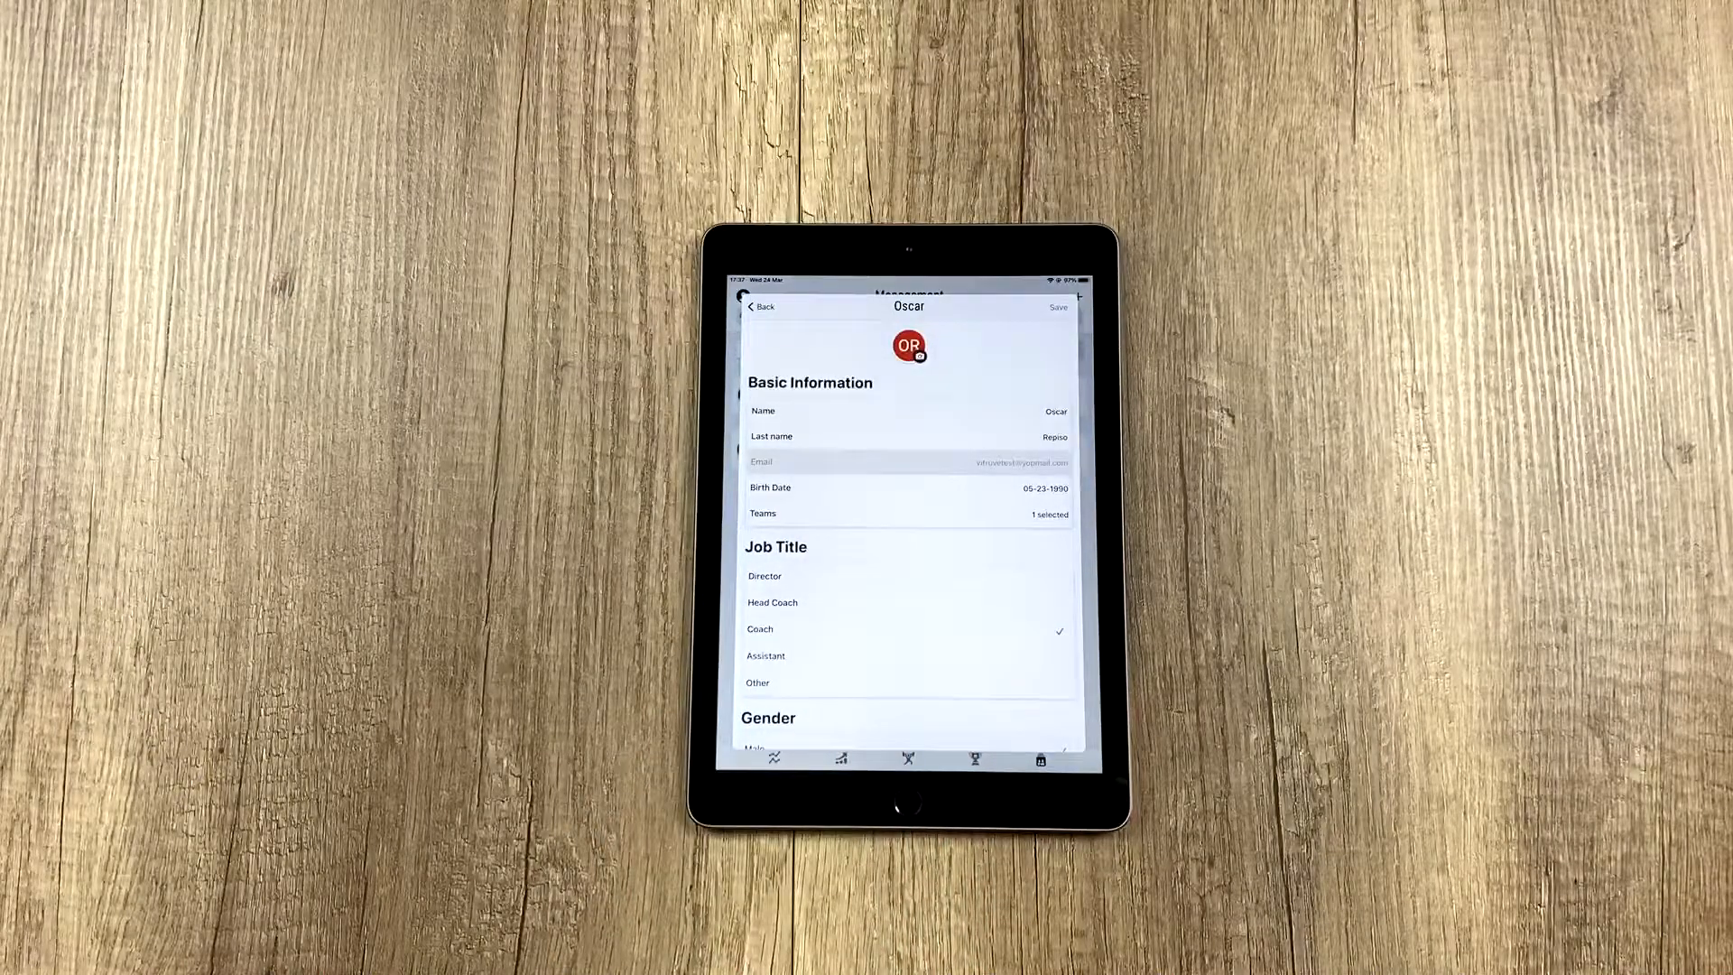
pyautogui.click(908, 347)
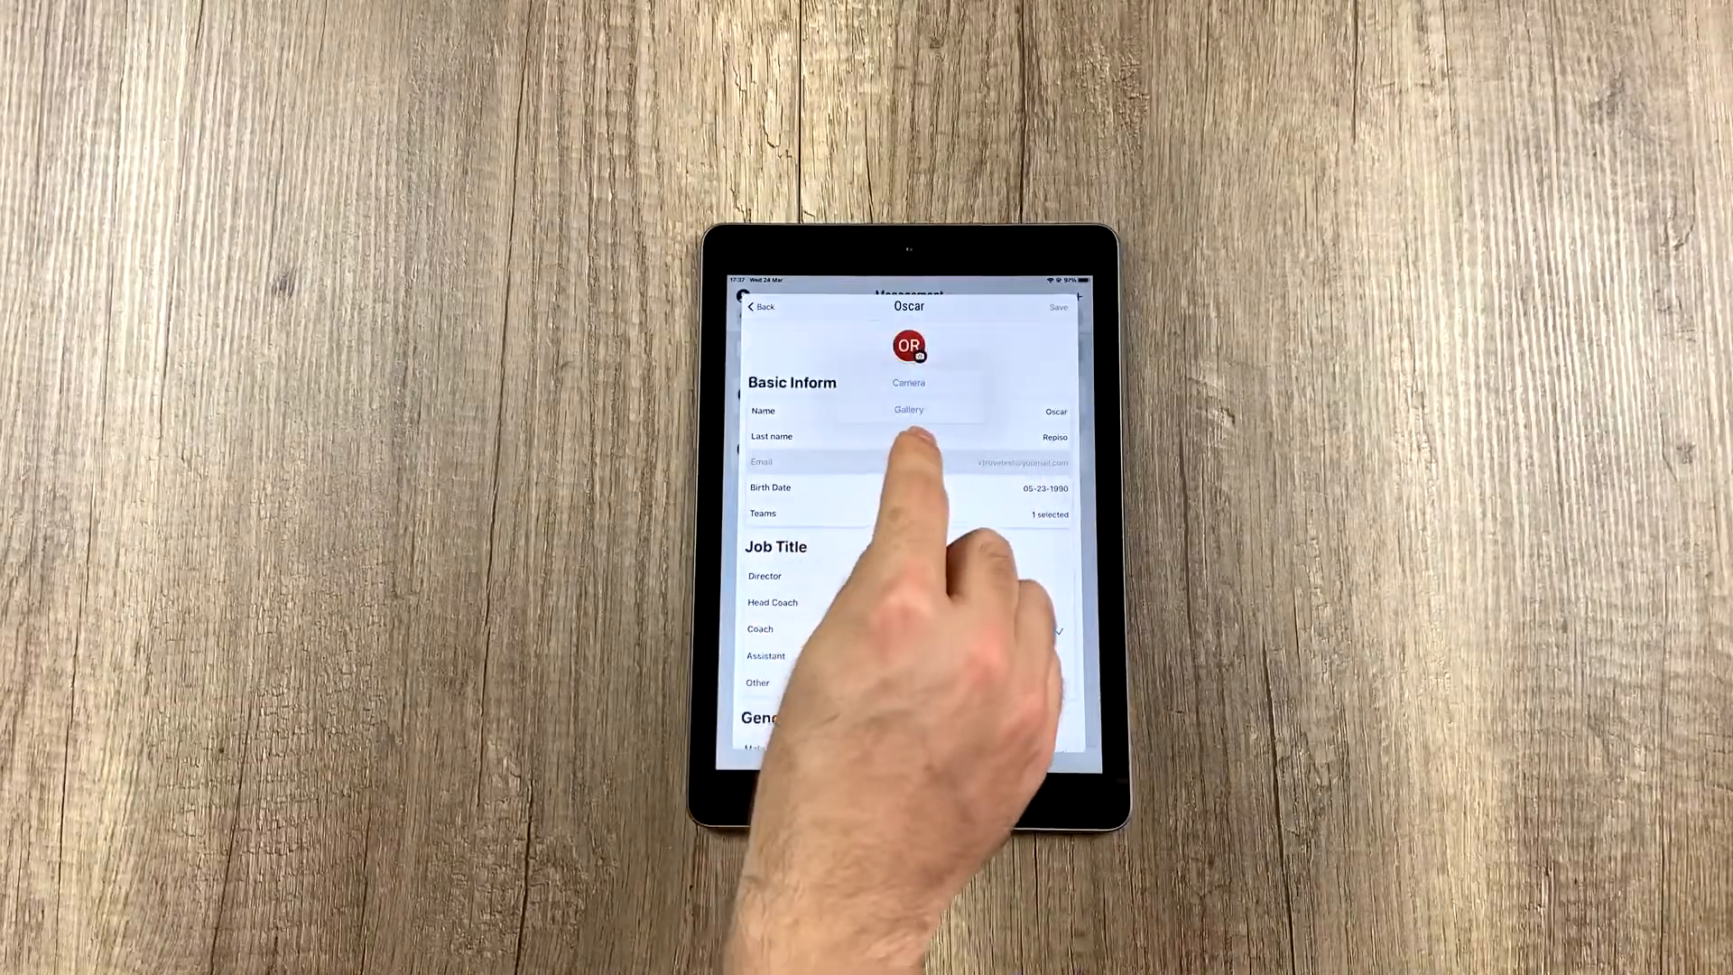
pyautogui.click(908, 410)
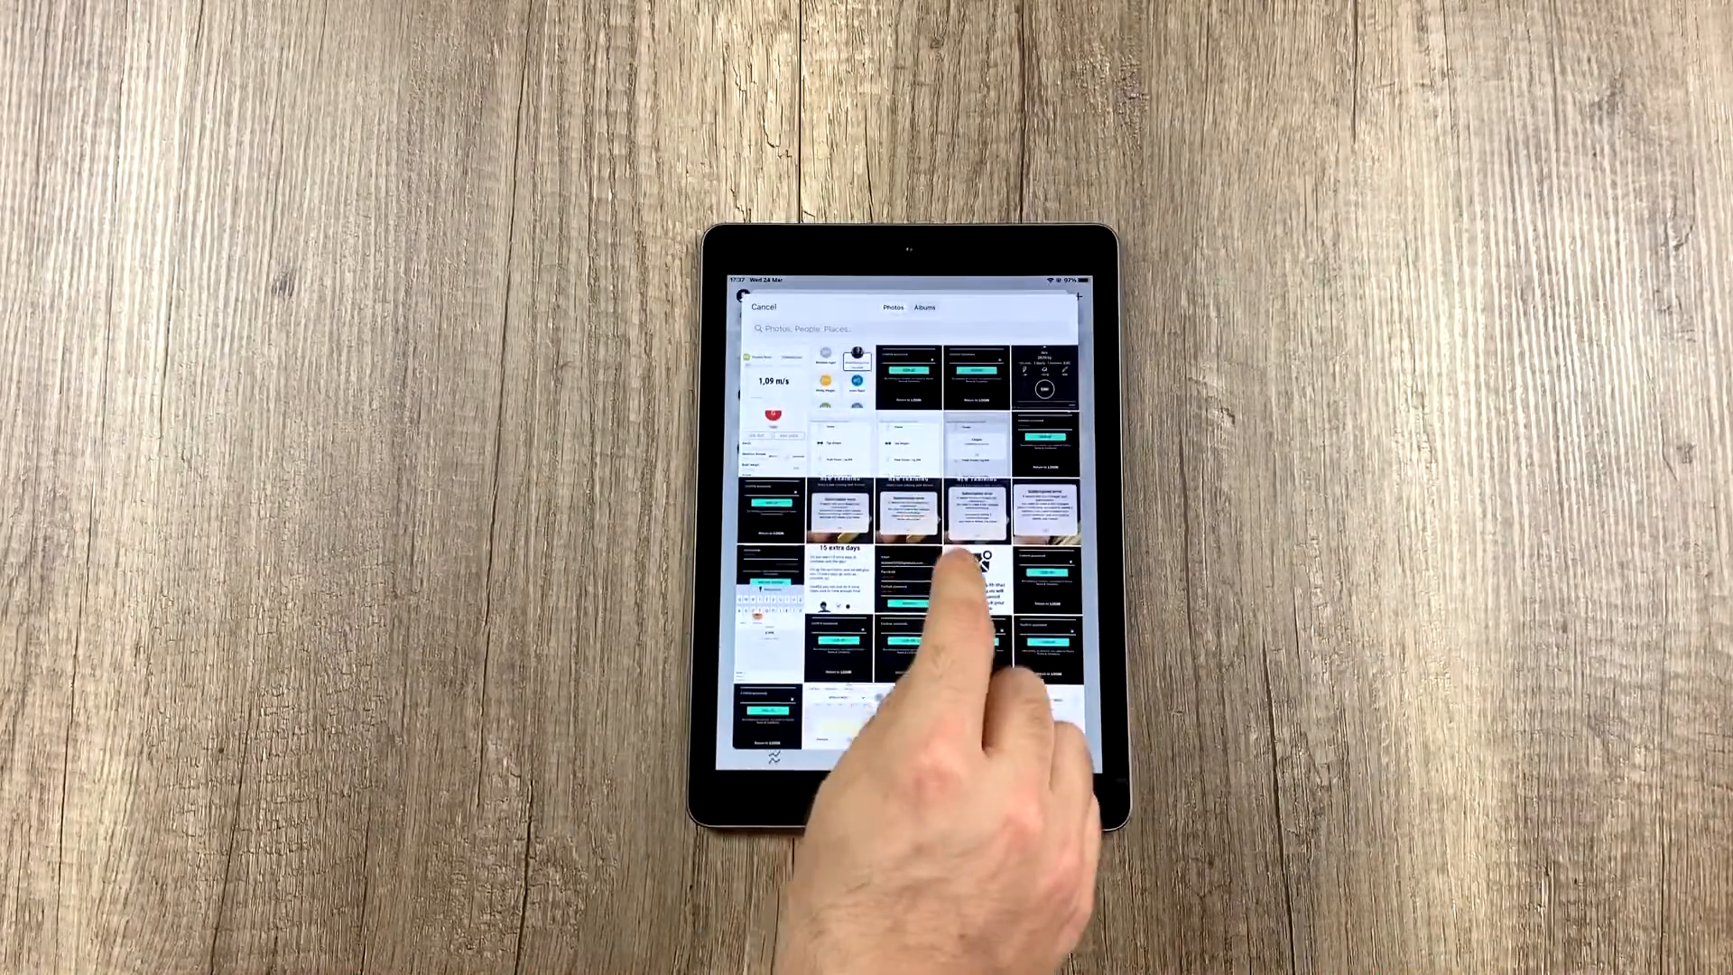
# Pick a photo from the library grid to replace the red initials avatar
pyautogui.click(922, 306)
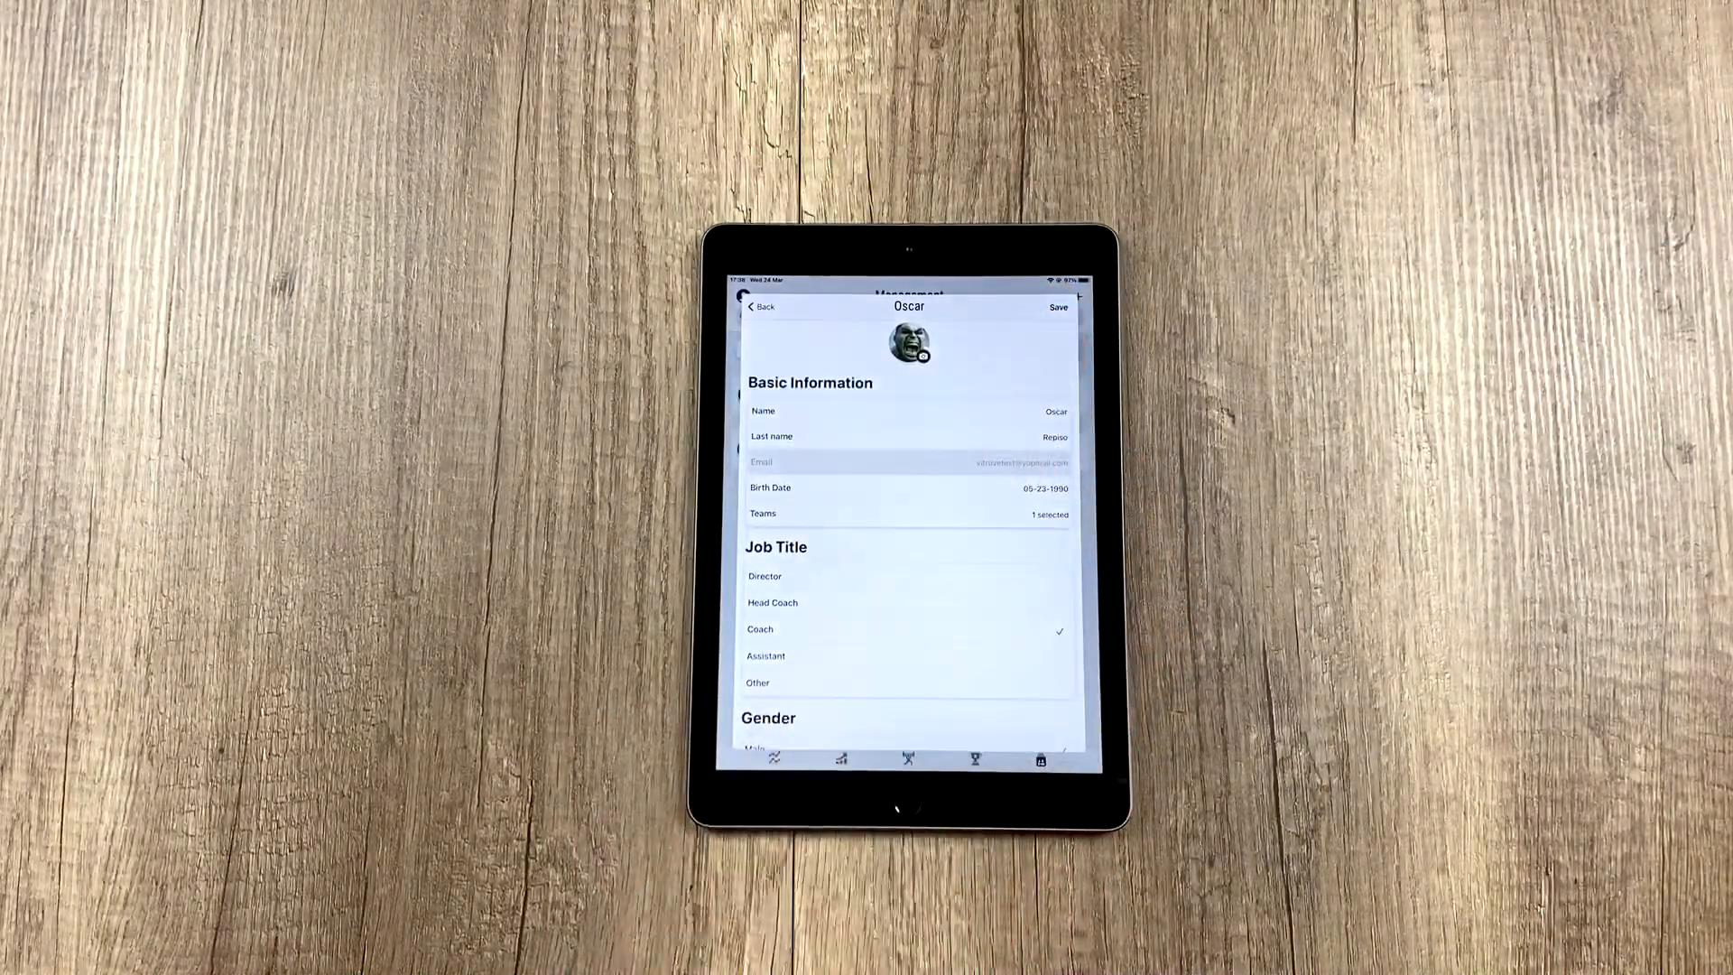
# Save the new profile picture, confirm 'Updated successfully', and close the Coach panel
pyautogui.click(1056, 307)
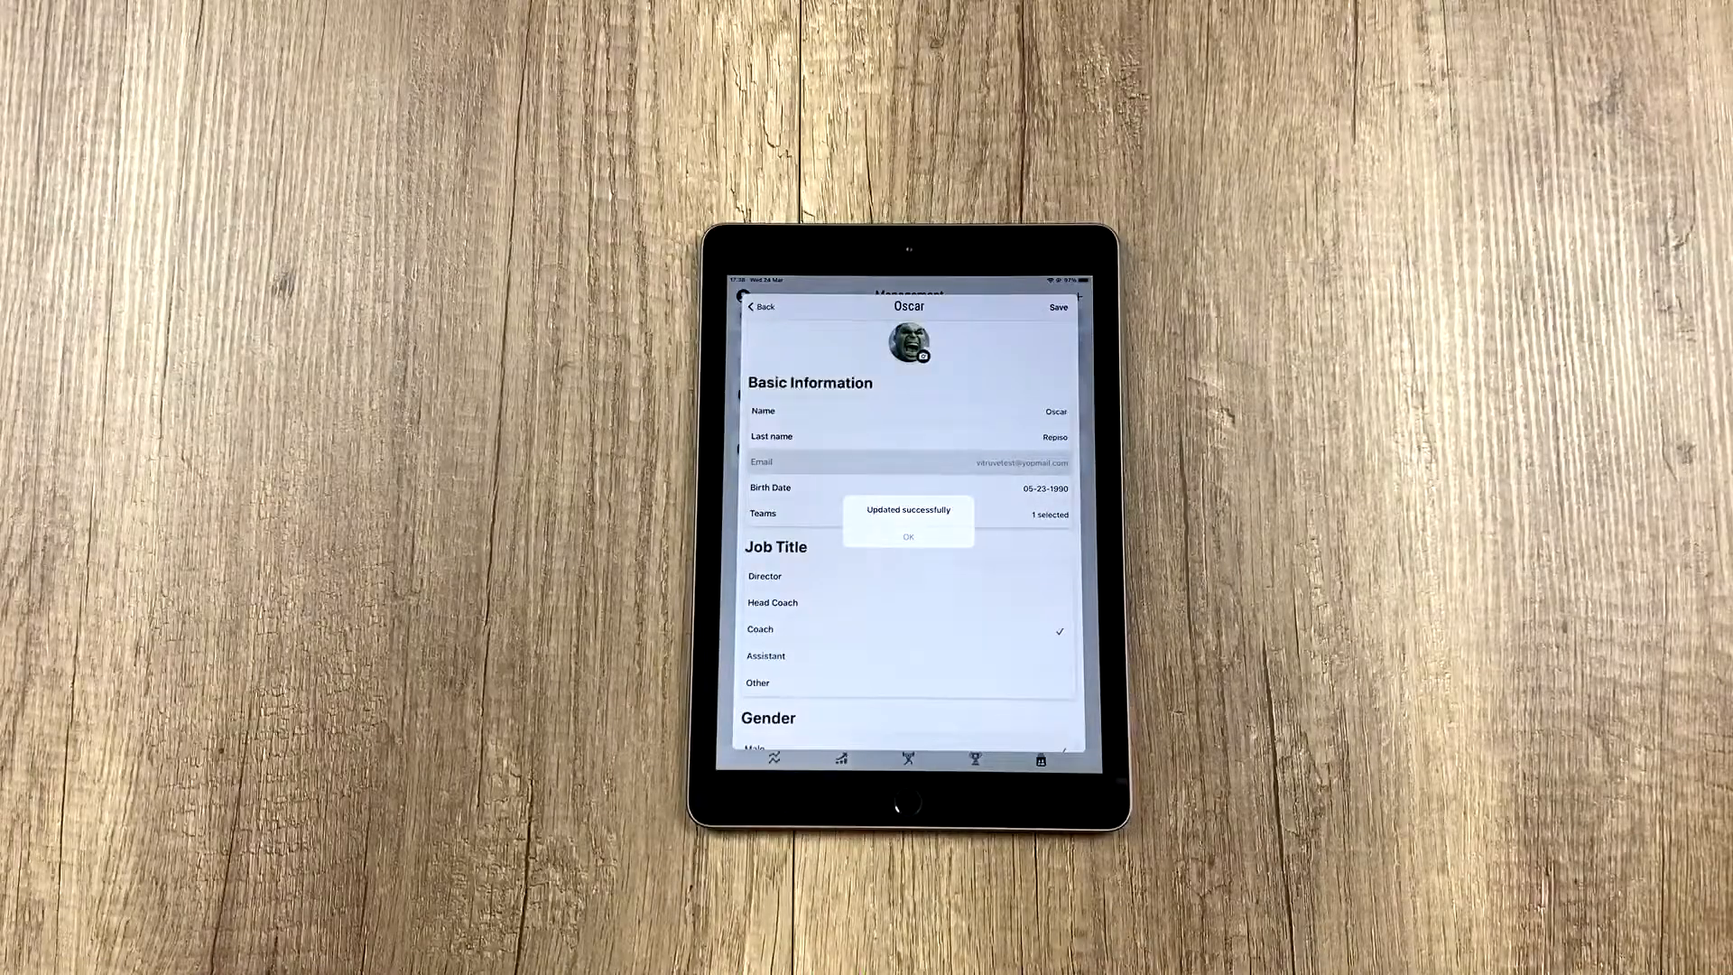
pyautogui.click(908, 538)
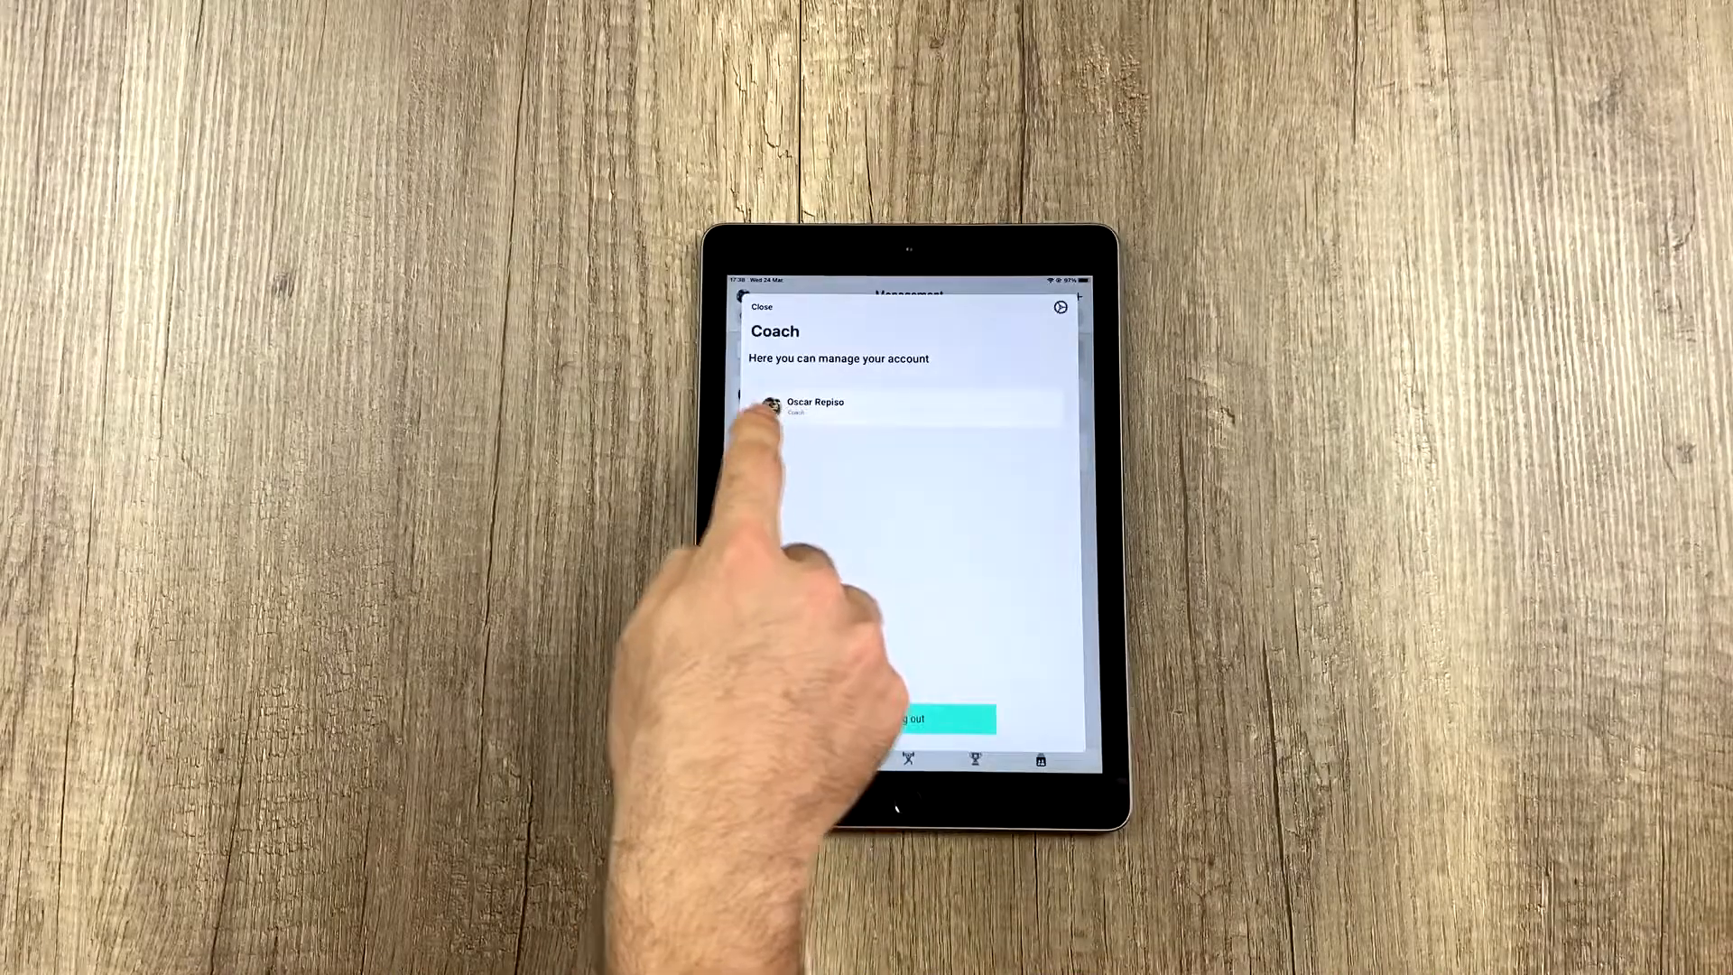
pyautogui.click(762, 306)
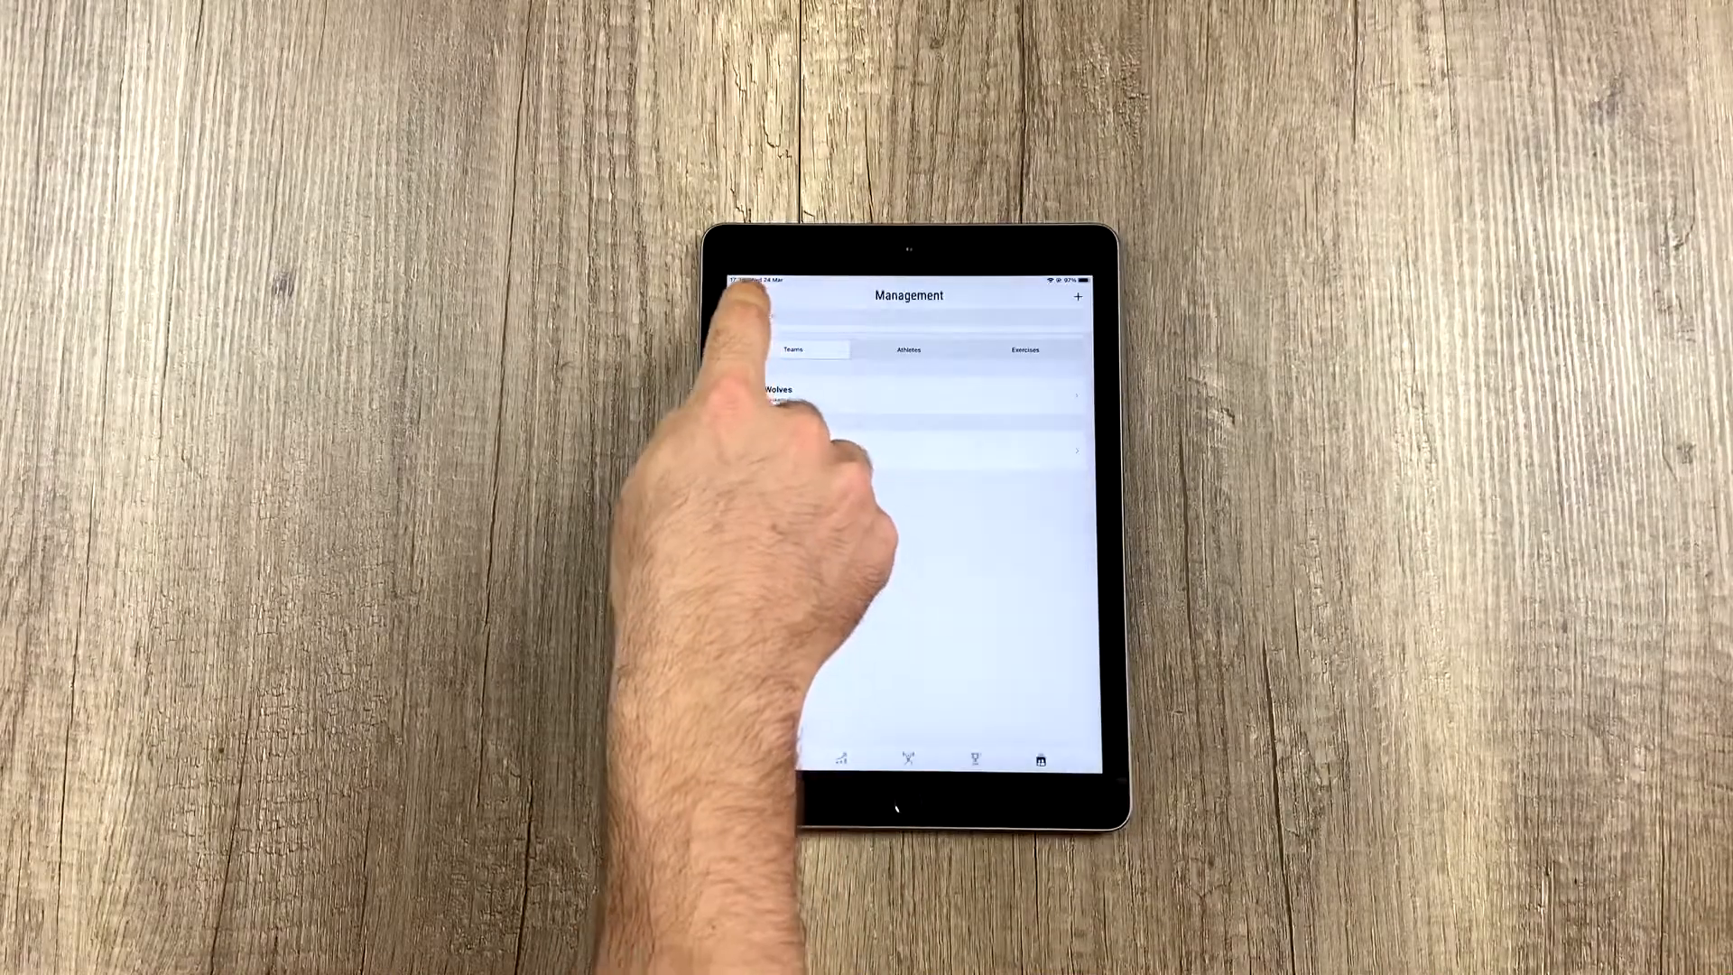